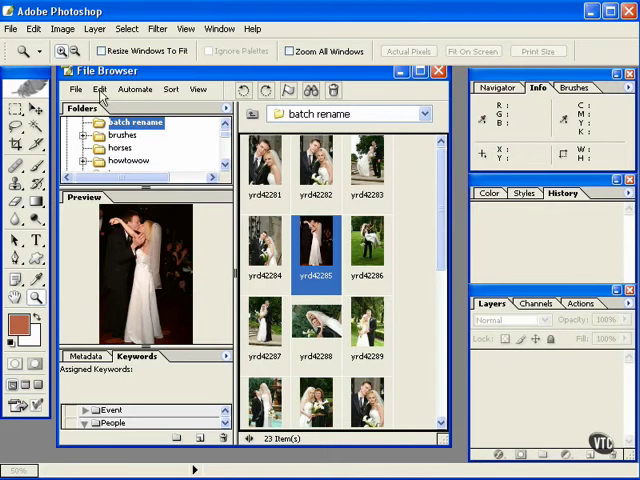
Select all 23 photos in the batch rename folder
left_click(99, 89)
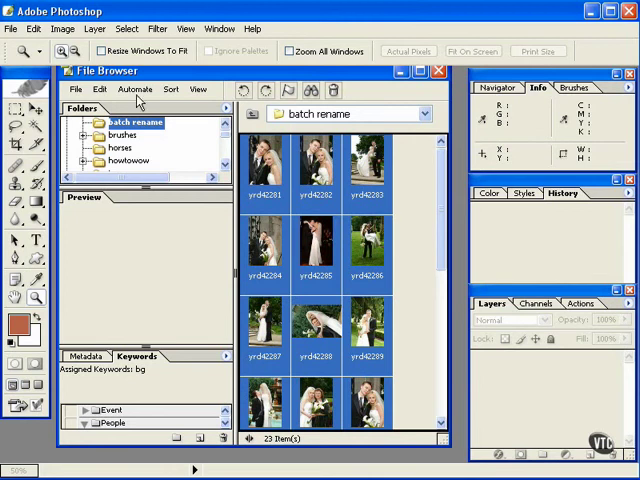
left_click(135, 89)
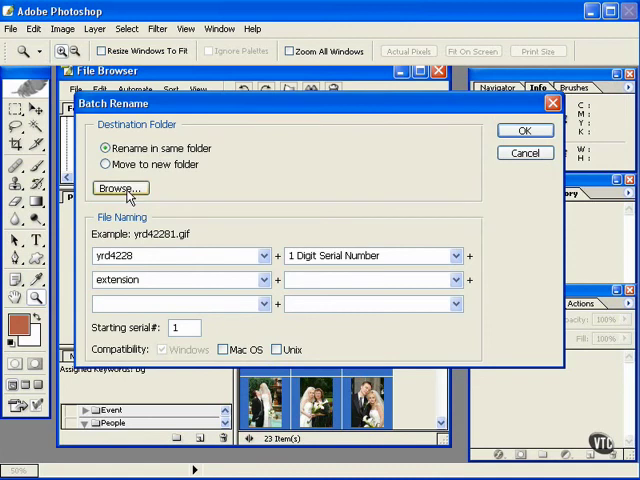
mouse_move(120, 188)
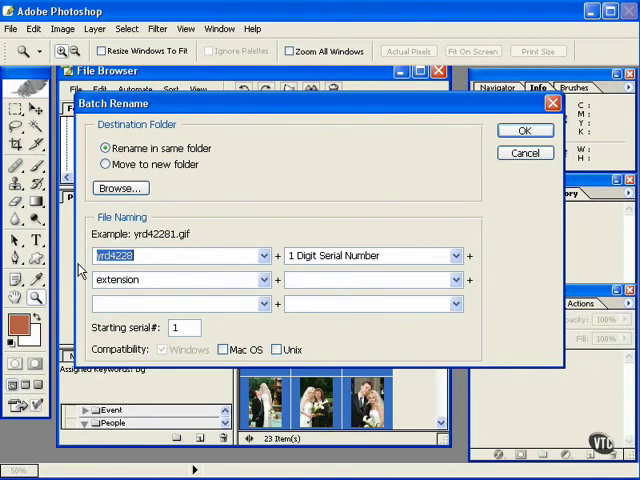
Batch rename the photos to 'amandas wed' with a 1-digit serial number
type("amandas")
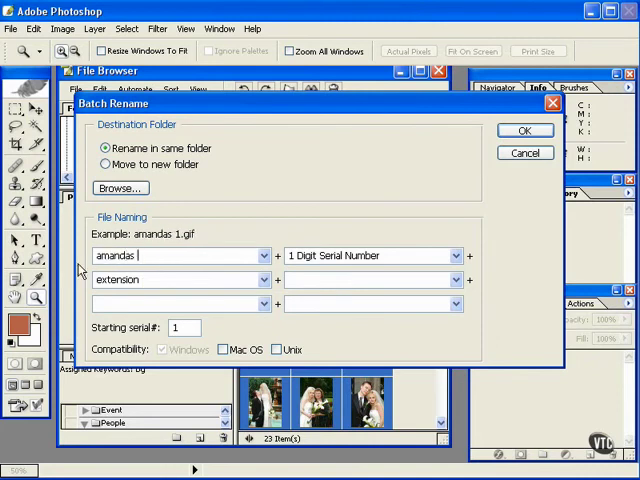
type("wed")
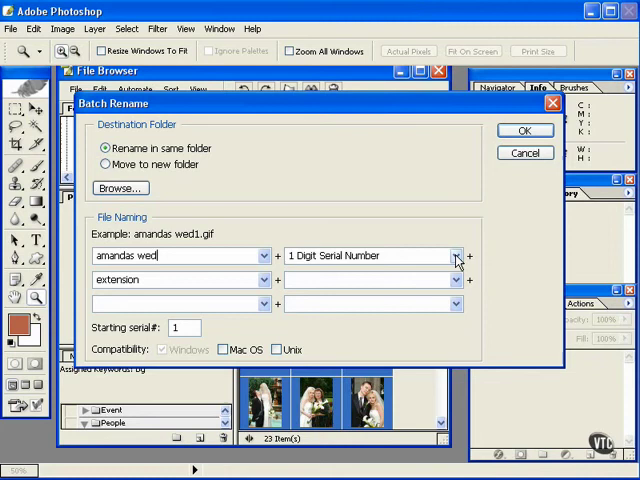
left_click(456, 255)
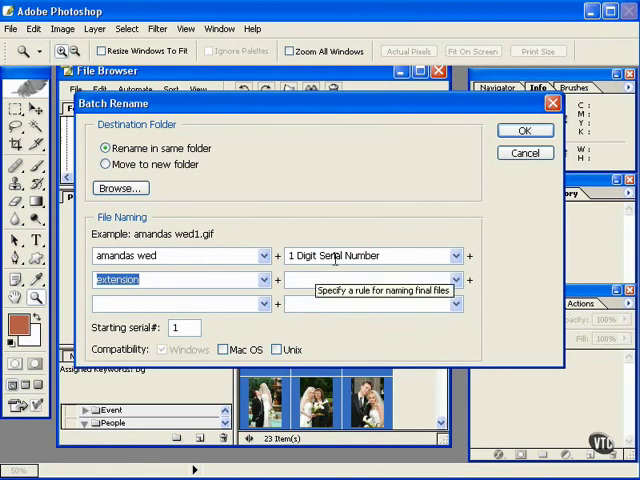
mouse_move(490, 178)
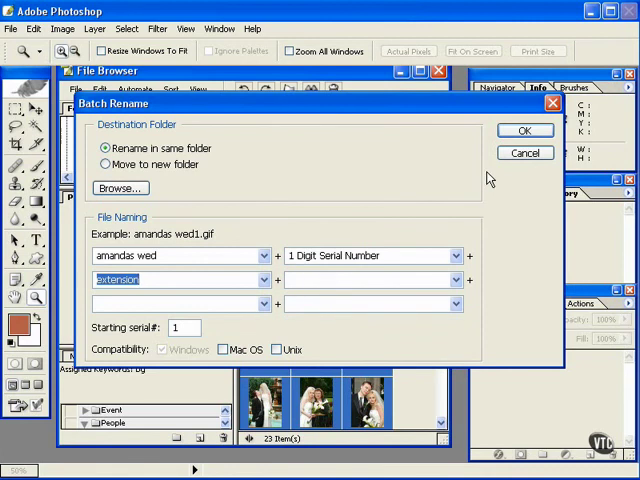
left_click(525, 130)
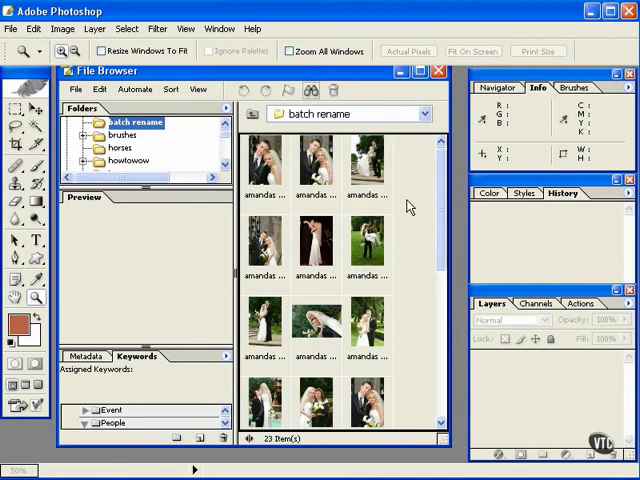
Collapse the preview, expand the Event keyword category, and select Birthday
left_click(366, 160)
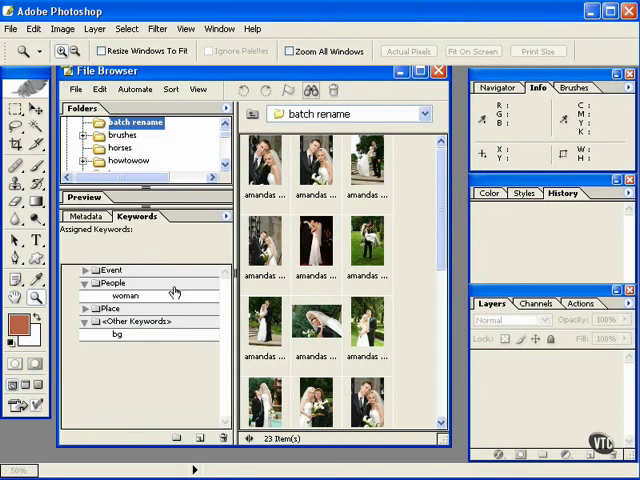
mouse_move(172, 293)
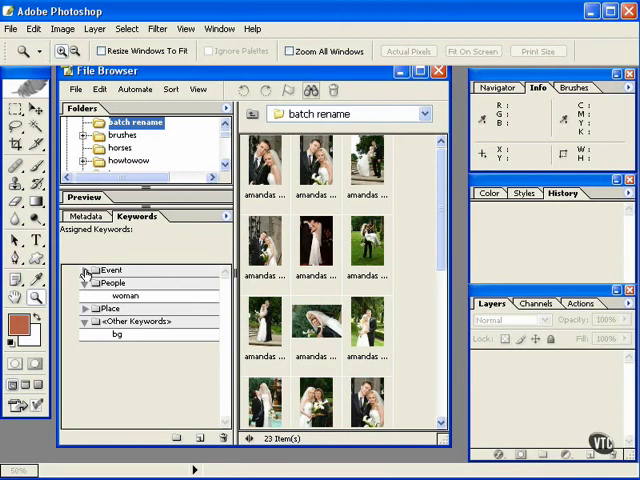
left_click(86, 270)
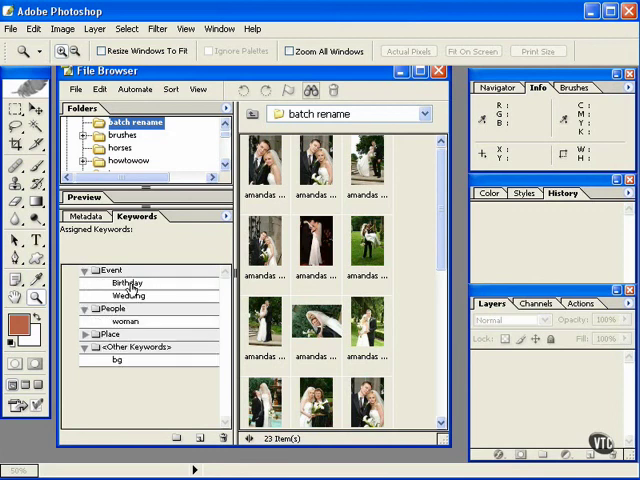
left_click(128, 283)
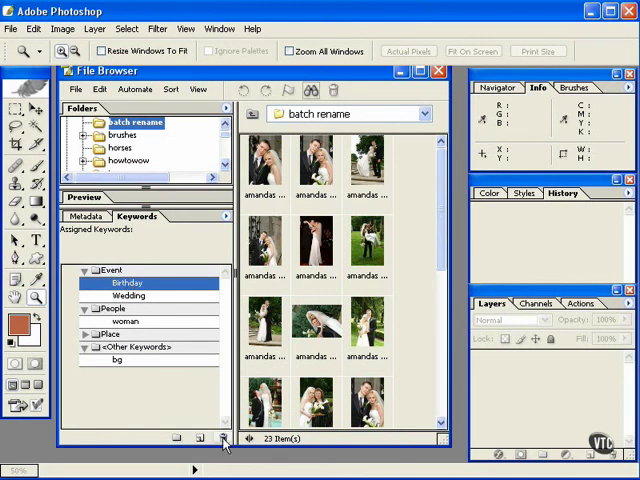
mouse_move(223, 439)
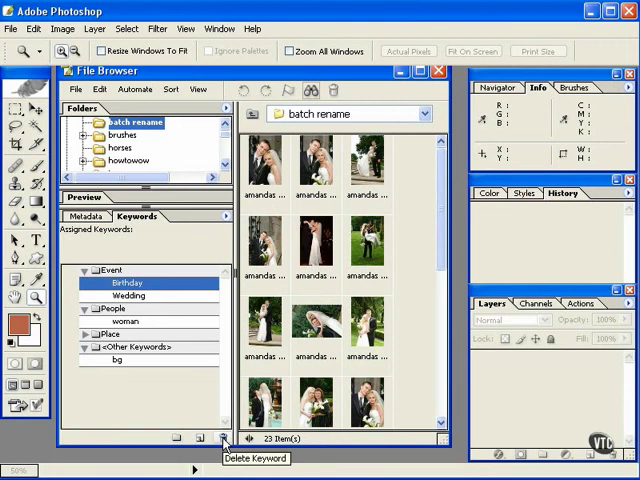
Create a 'bg' keyword under People and select the first wedding photo
left_click(123, 321)
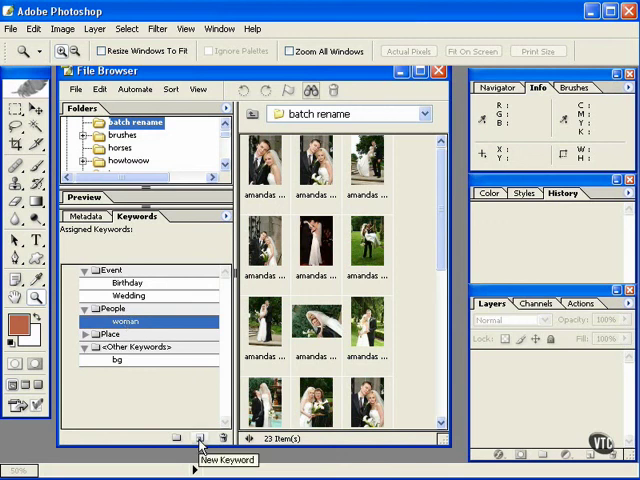
left_click(199, 439)
type("bg")
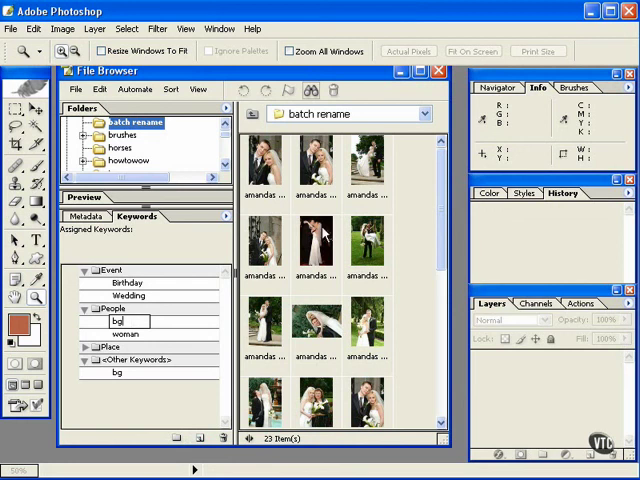
mouse_move(255, 251)
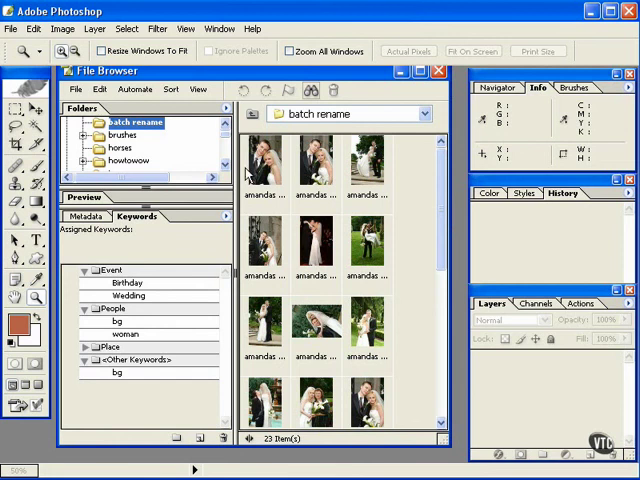
left_click(265, 160)
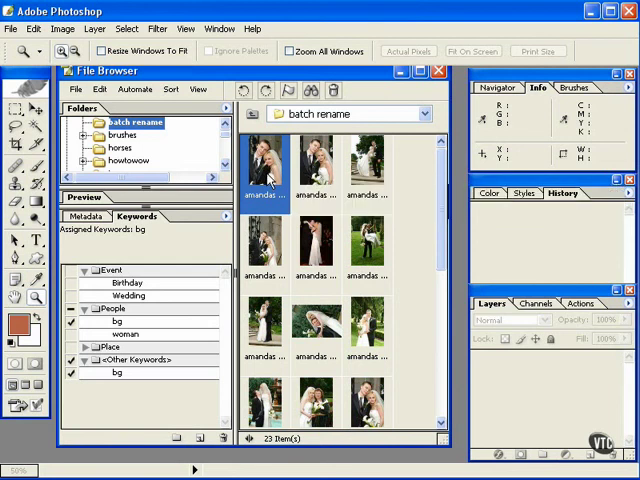
Select all the wedding photos and confirm applying the bg keyword to them
left_click(315, 165)
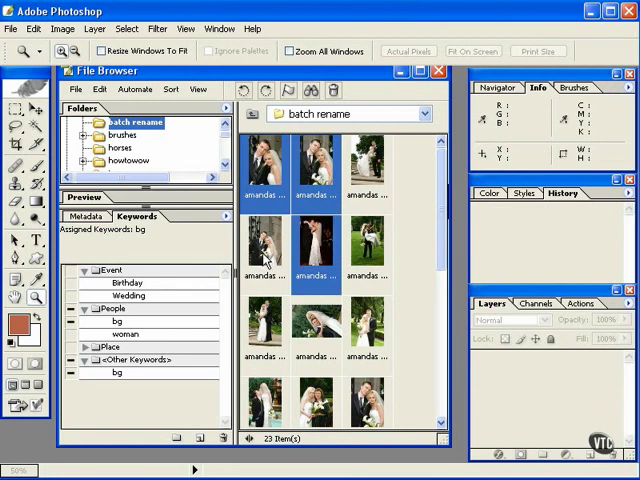
left_click(263, 245)
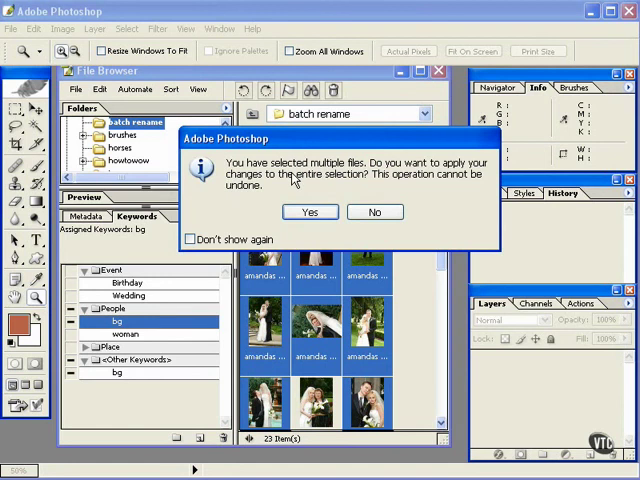
left_click(310, 211)
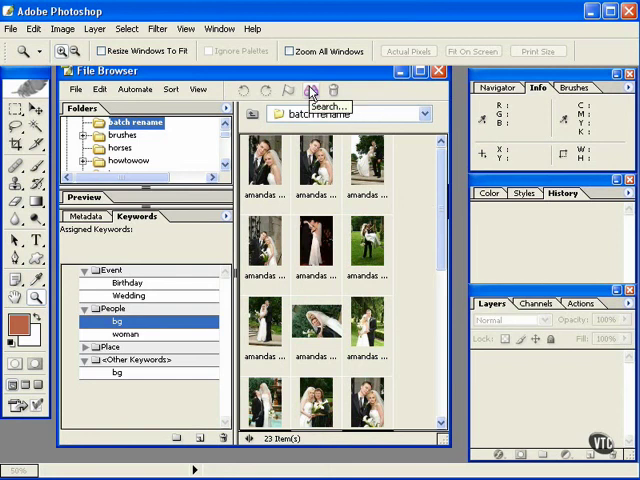
Search the folder for photos whose keywords contain 'bg'
left_click(310, 91)
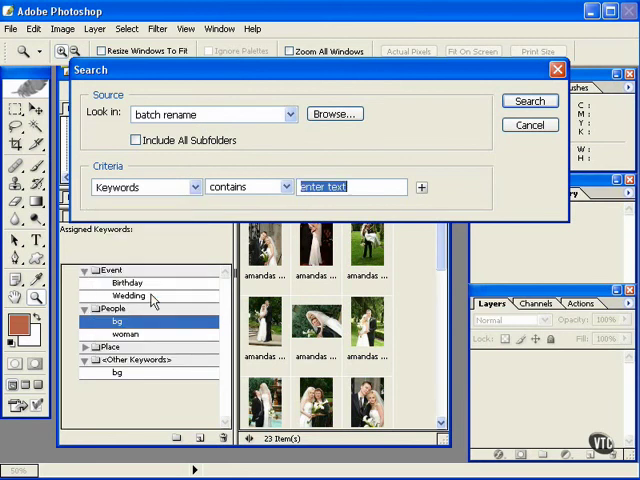
type("bg")
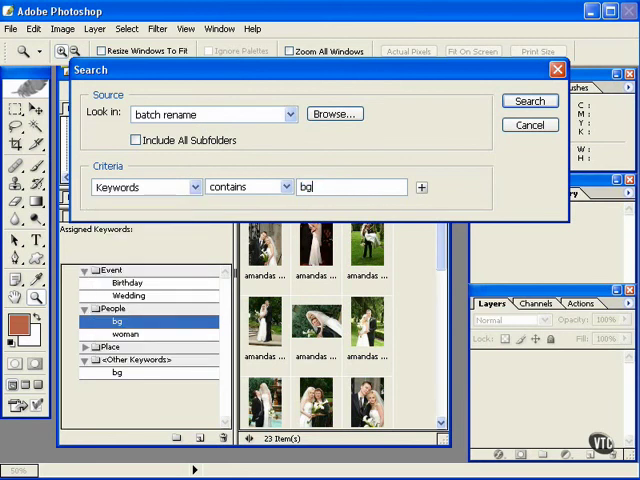
left_click(529, 100)
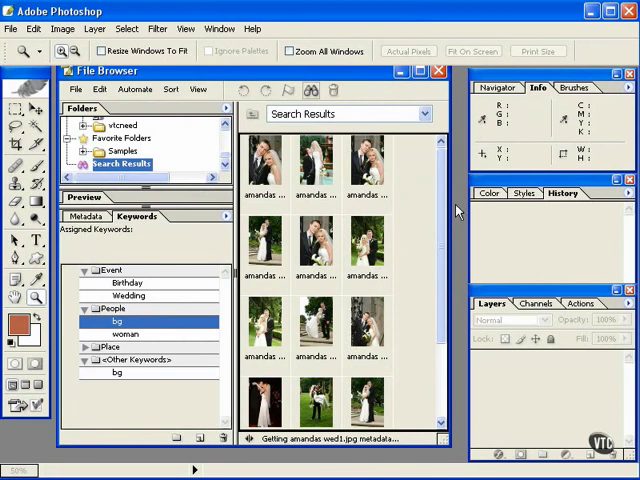